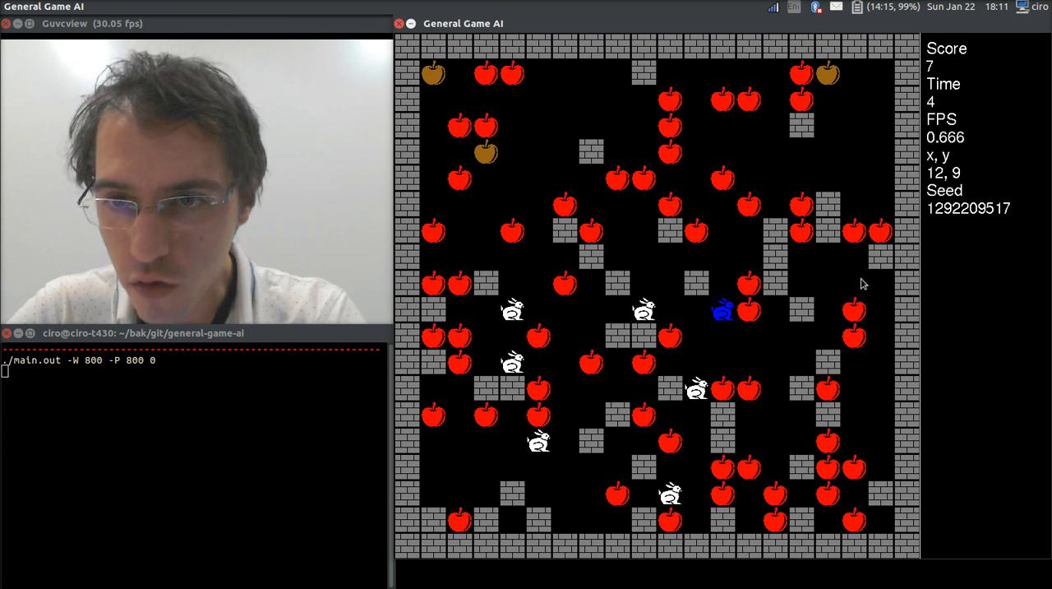
{"action": "mouse_move", "coordinate": [810, 102]}
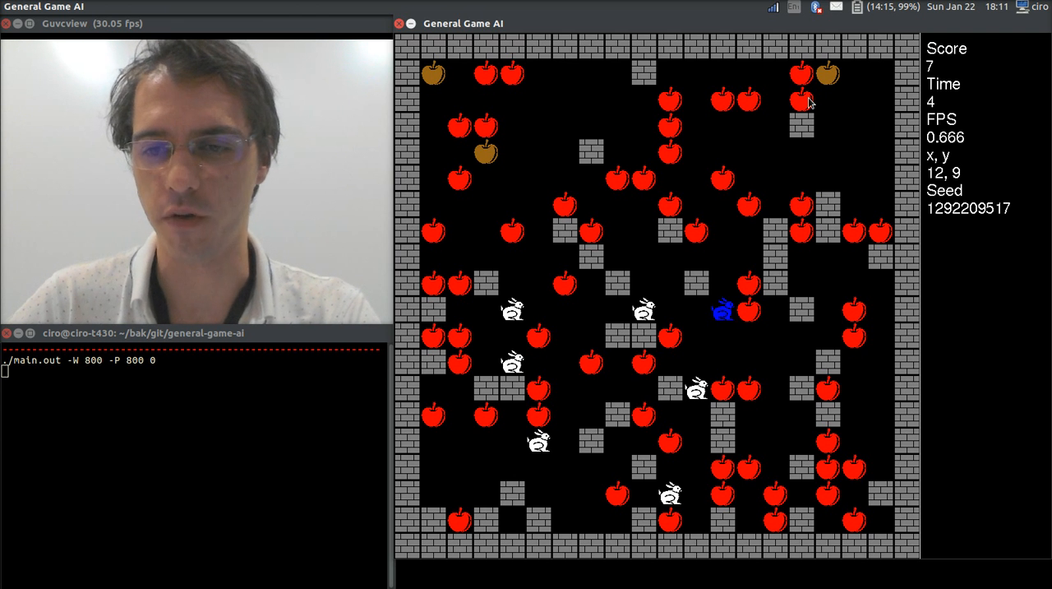
{"action": "mouse_move", "coordinate": [853, 143]}
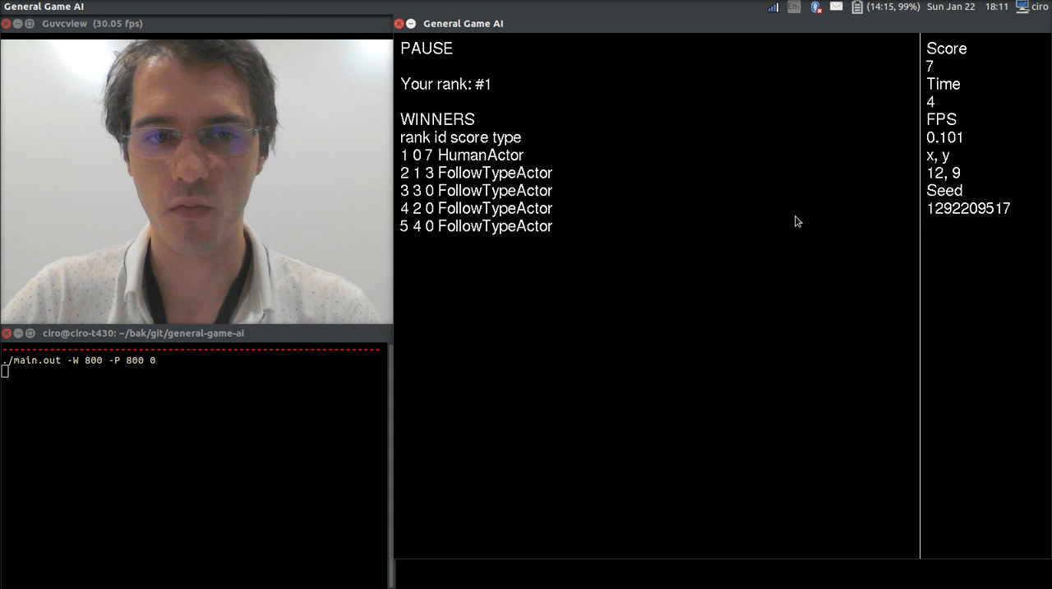
{"action": "mouse_move", "coordinate": [511, 107]}
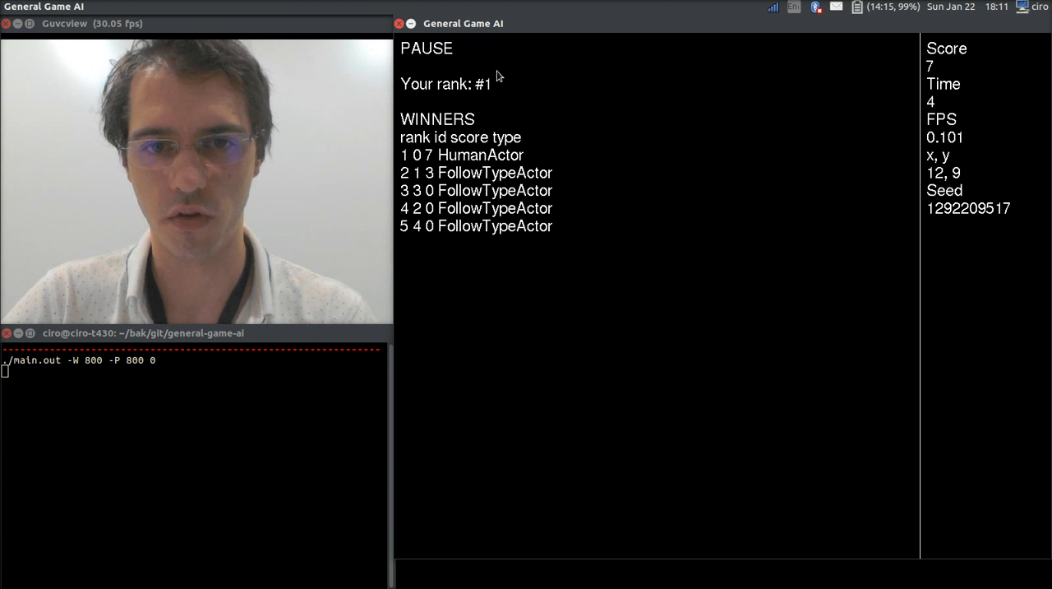
{"action": "mouse_move", "coordinate": [488, 231]}
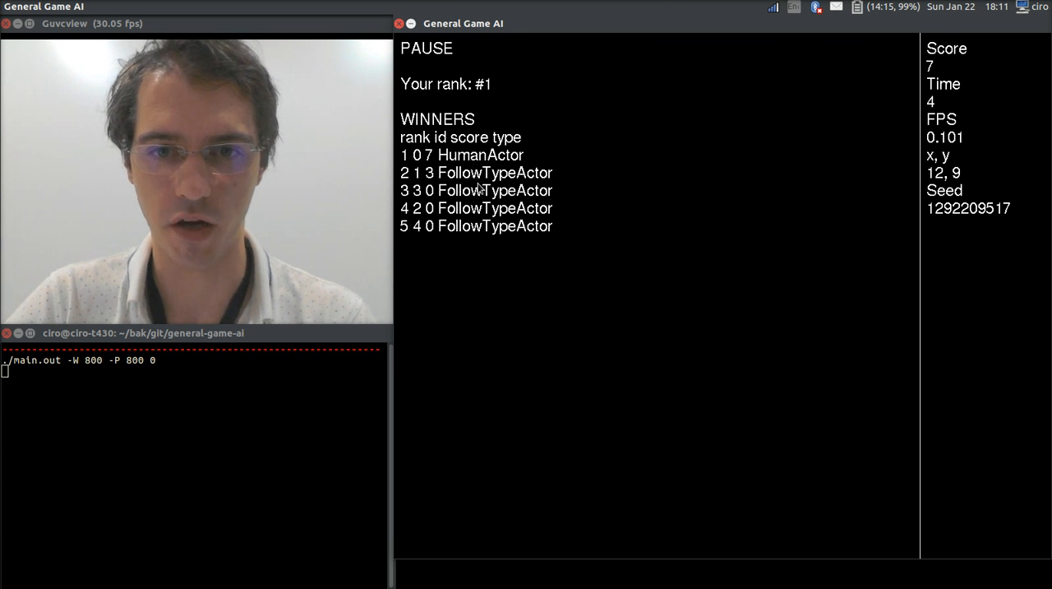
{"action": "mouse_move", "coordinate": [549, 185]}
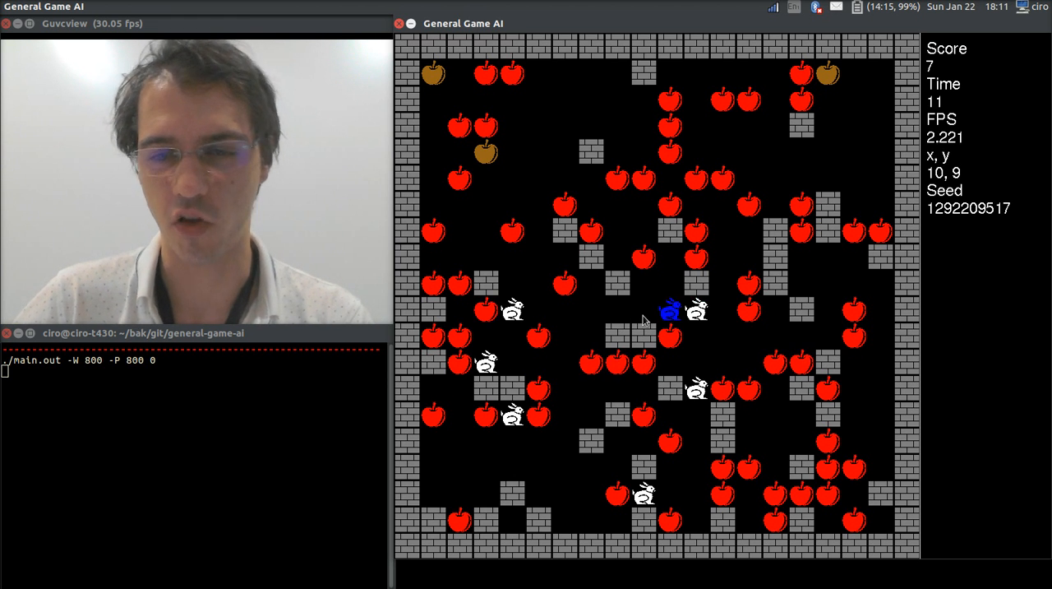
{"action": "mouse_move", "coordinate": [178, 259]}
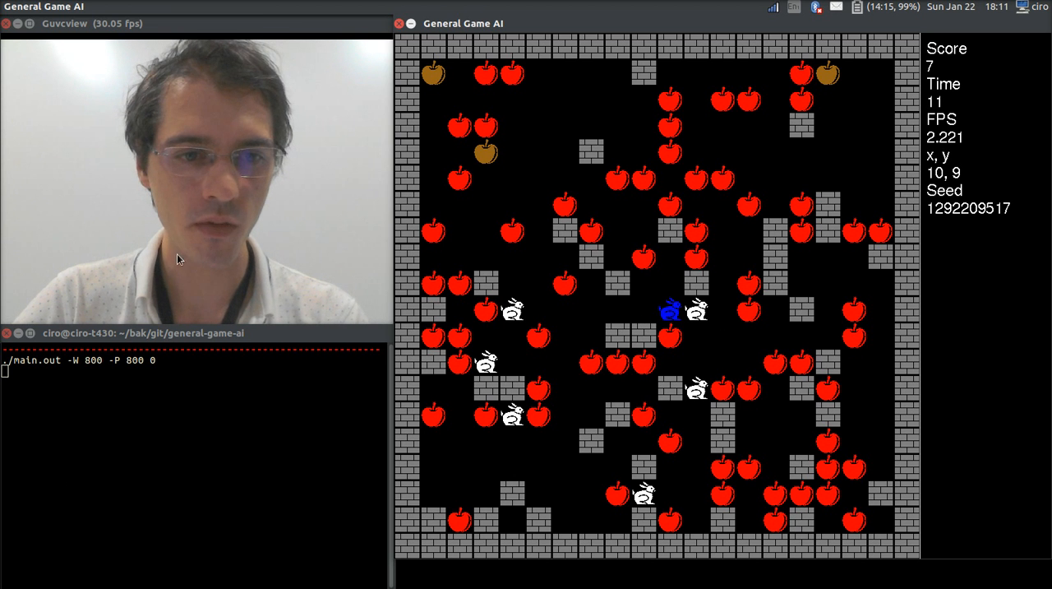
{"action": "mouse_move", "coordinate": [610, 404]}
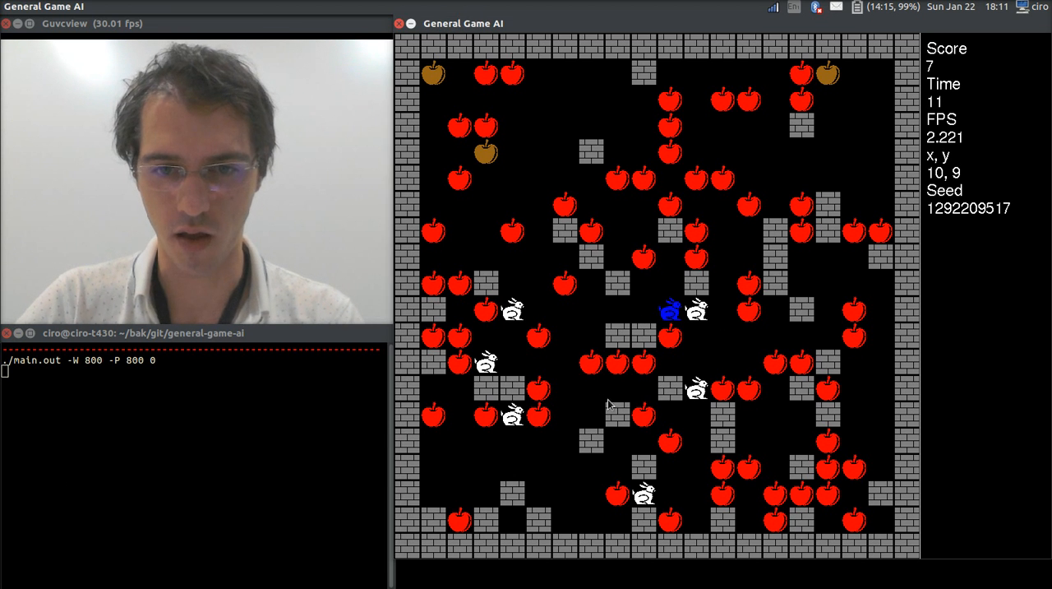
{"action": "mouse_move", "coordinate": [621, 403]}
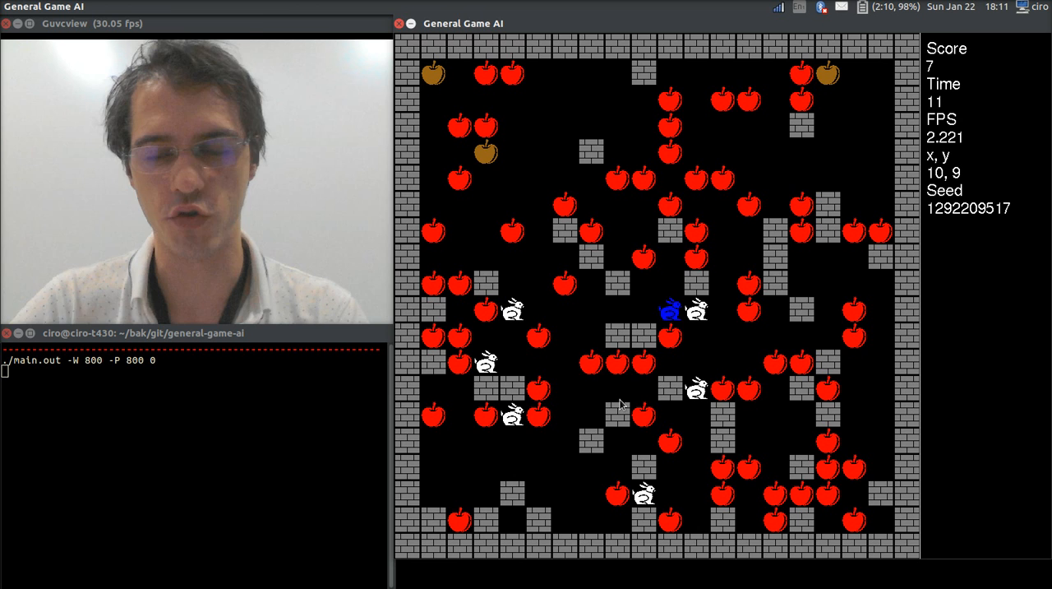
{"action": "mouse_move", "coordinate": [739, 343]}
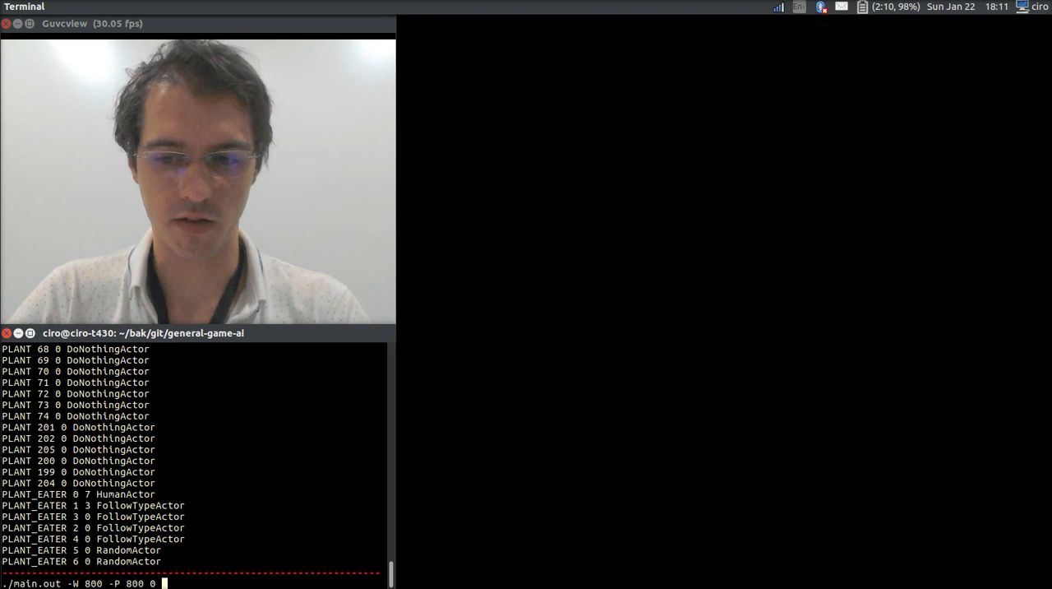
Rerun ./main.out -W 800 -P 800 0 with the verbose flag -v
{"action": "type", "text": "-v"}
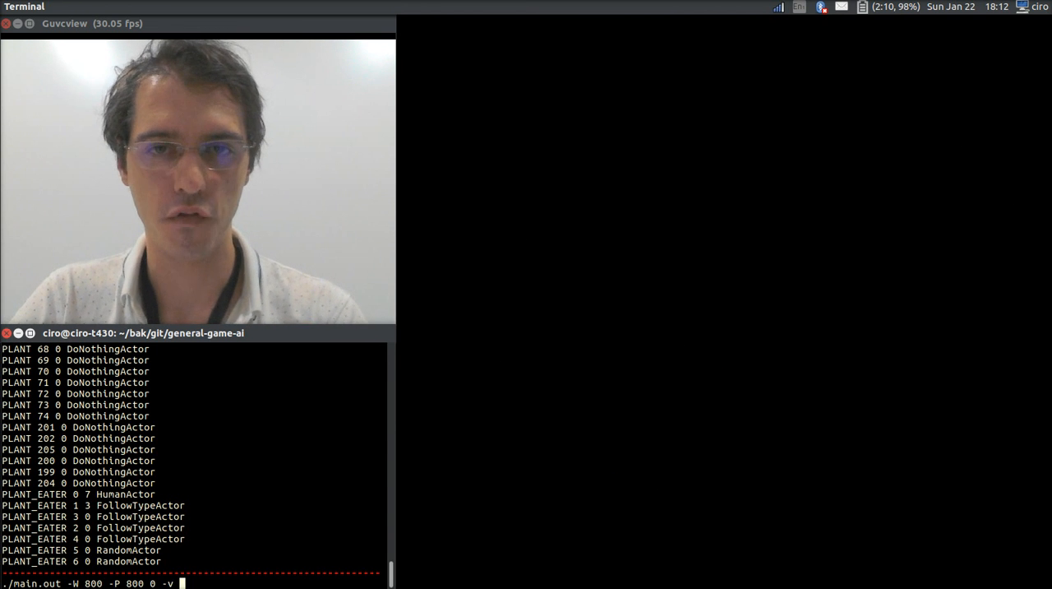
{"action": "type", "text": "0"}
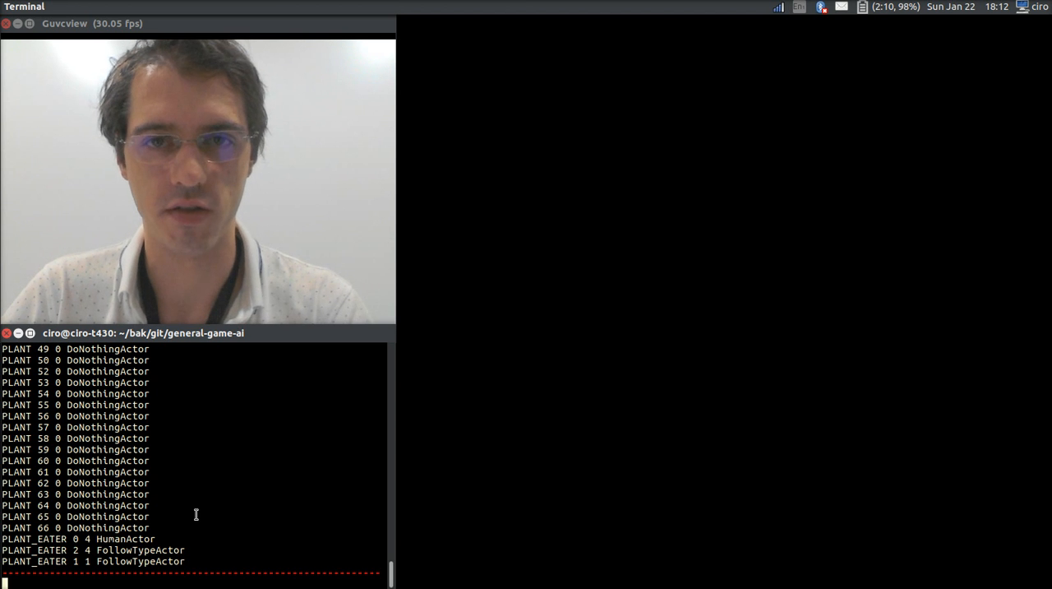
Run ./main.out -W 800 -P 800 0 -p 0 -w 200 to get a long plant-eater score list
{"action": "type", "text": "./main.out -W 800 -P 800 0 -"}
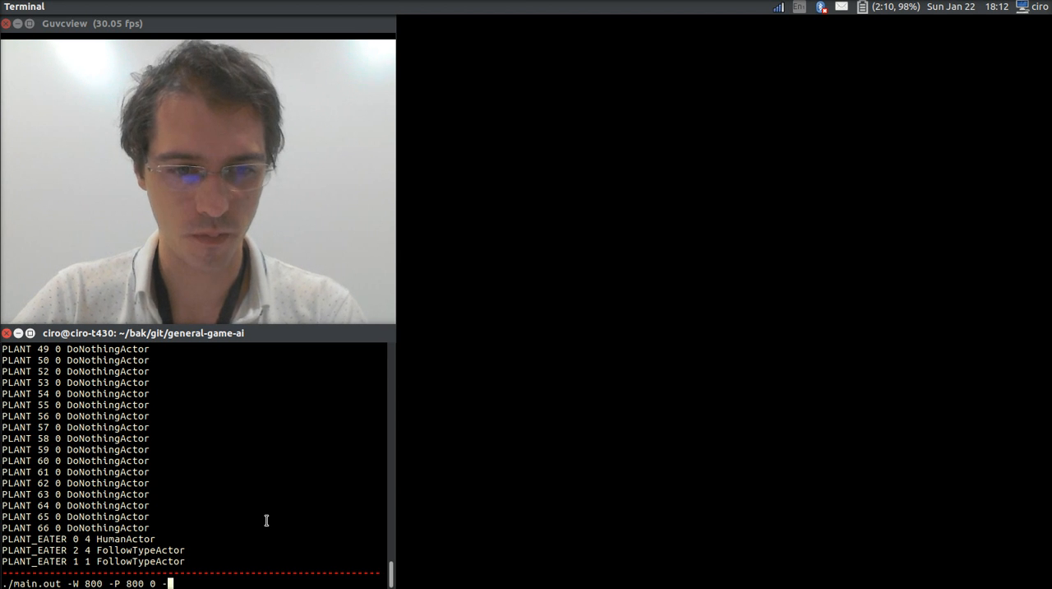
{"action": "type", "text": "p"}
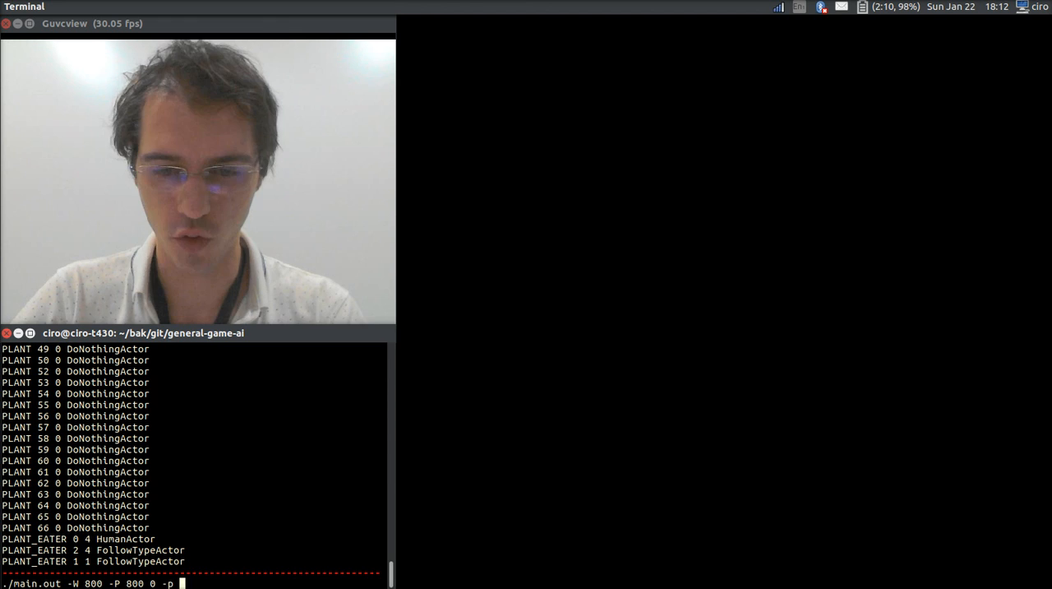
{"action": "type", "text": "0 -w"}
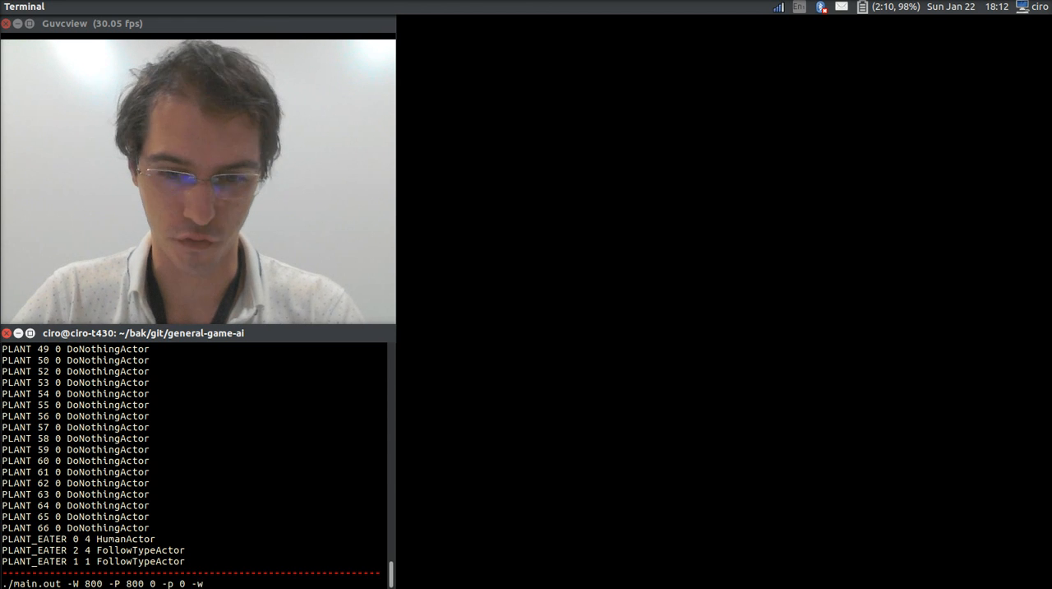
{"action": "type", "text": "200"}
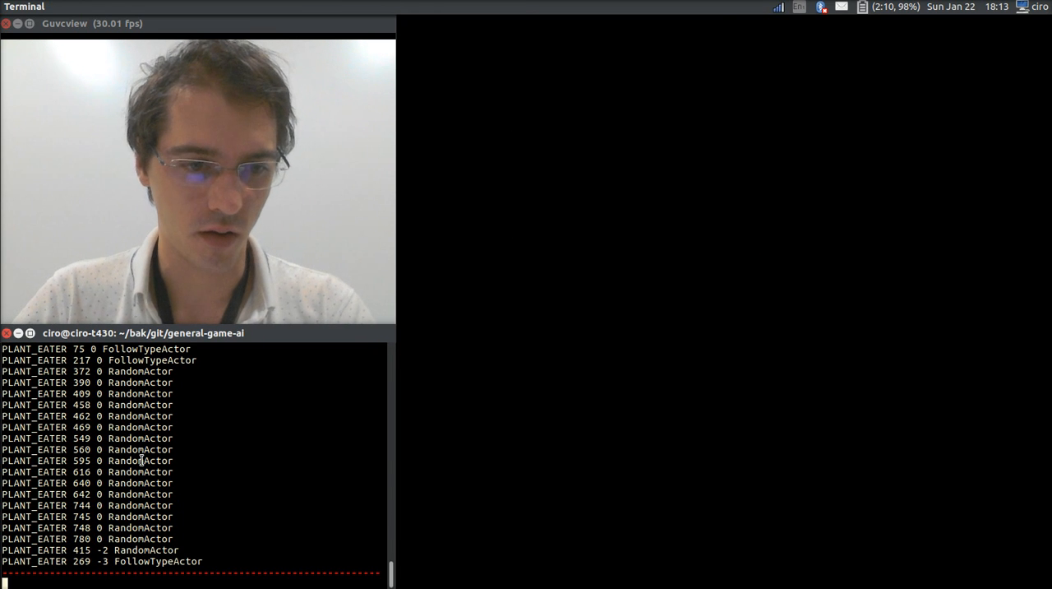
Run ./main.out -W 800 -P 800 0 -p 0 -w 200 -d -t 20
{"action": "type", "text": "./main.out -W 800 -P 800 0 -p 0 -w 200"}
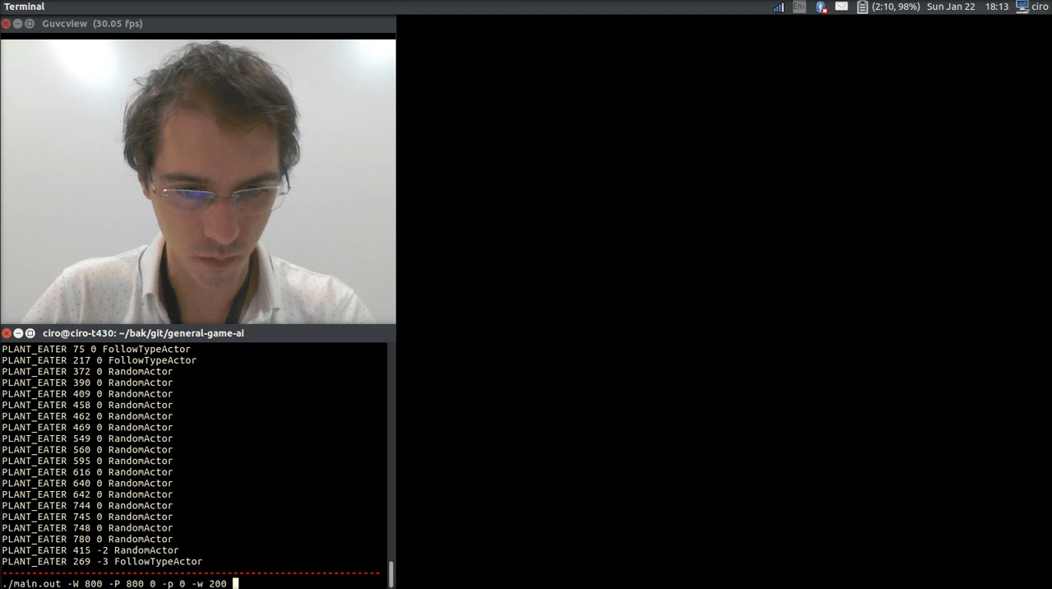
{"action": "type", "text": "-"}
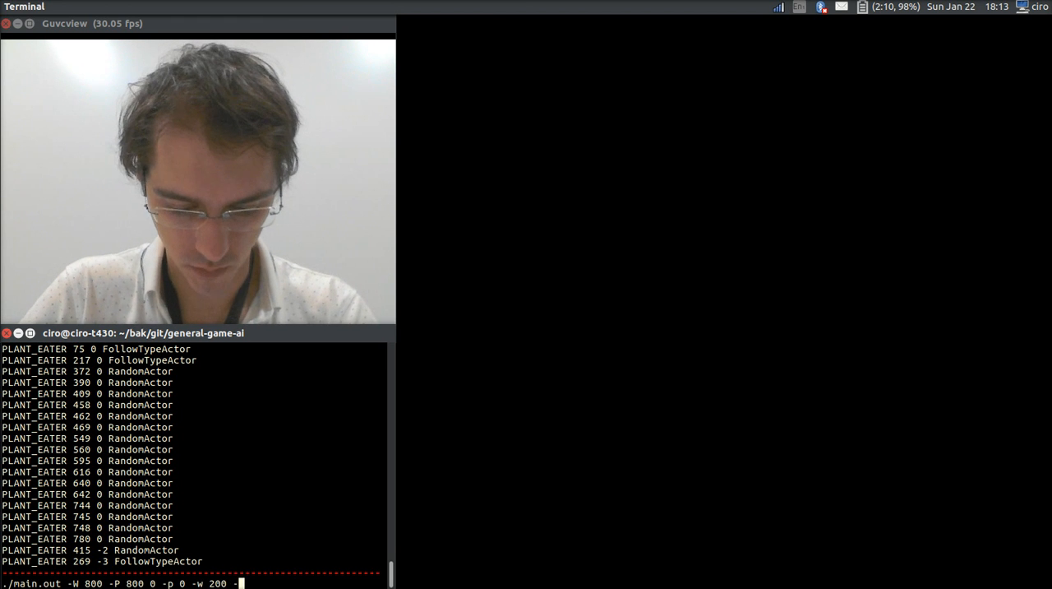
{"action": "type", "text": "d"}
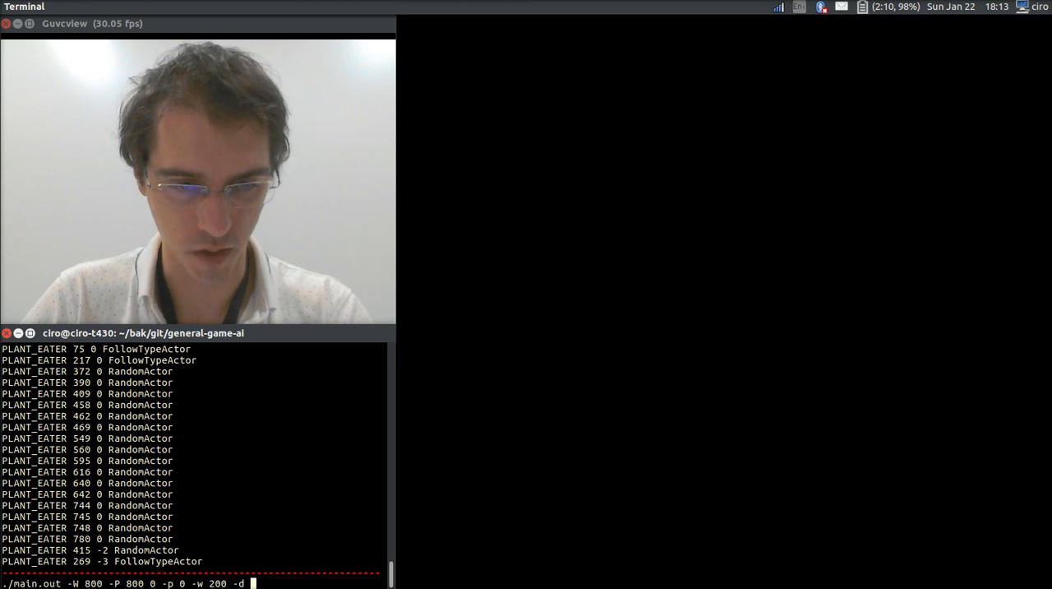
{"action": "type", "text": "-t"}
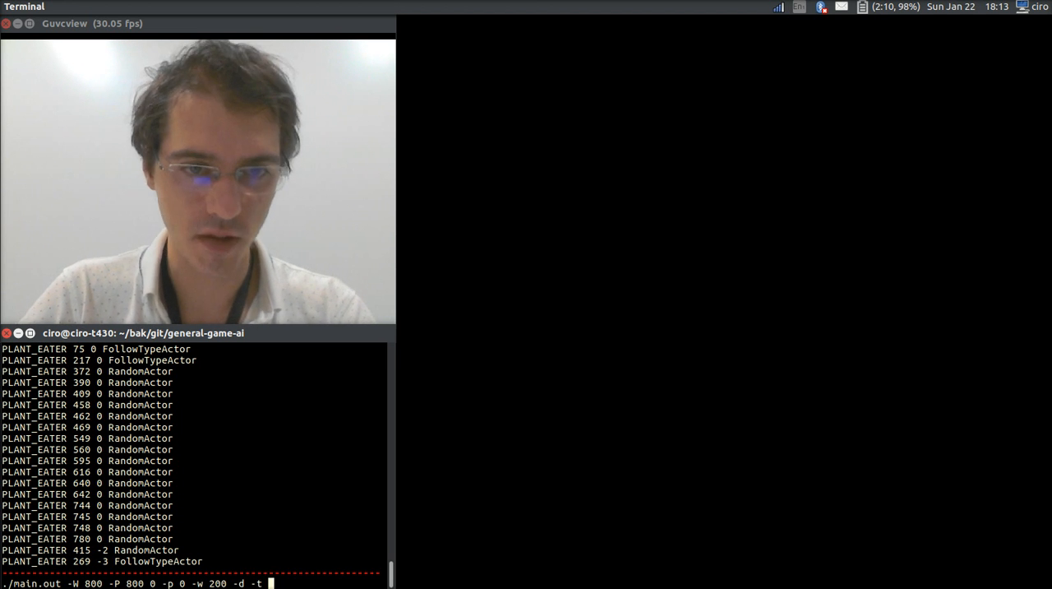
{"action": "type", "text": "20"}
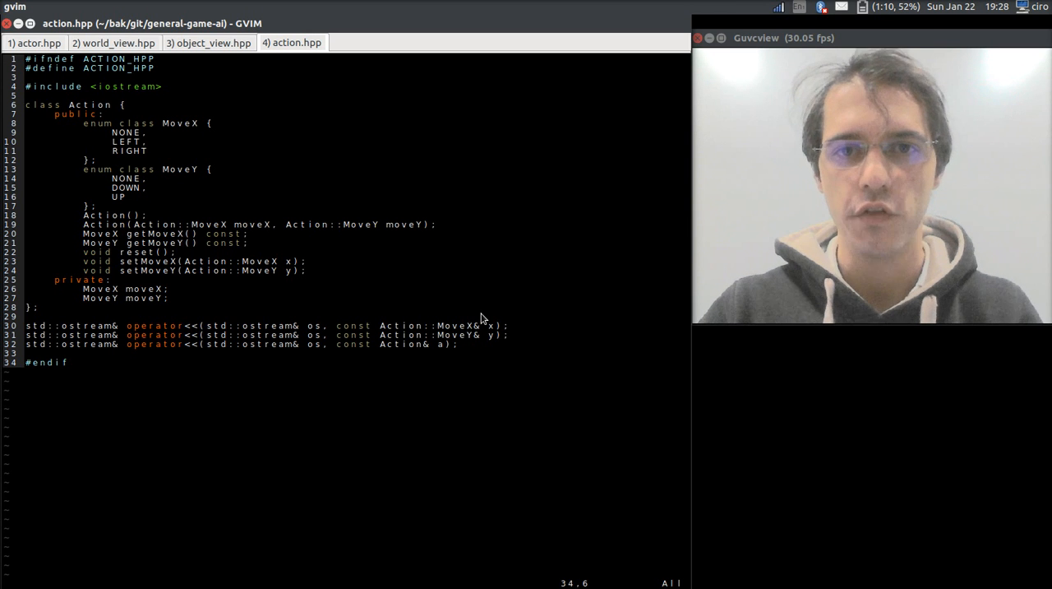
View the Actor class in actor.hpp, then the WorldView class in world_view.hpp
{"action": "left_click", "coordinate": [34, 43]}
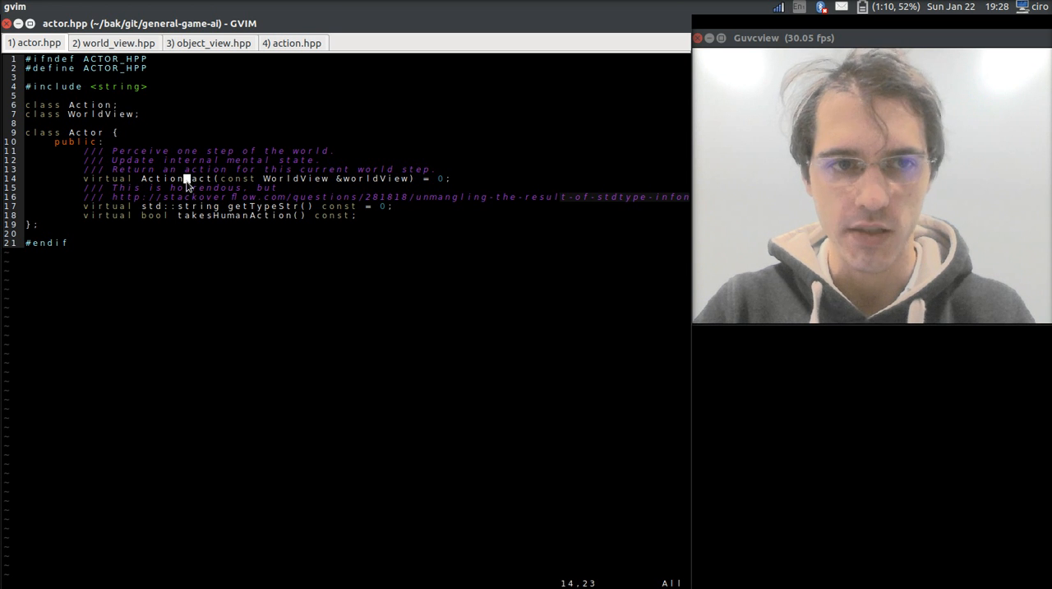
{"action": "left_click", "coordinate": [113, 43]}
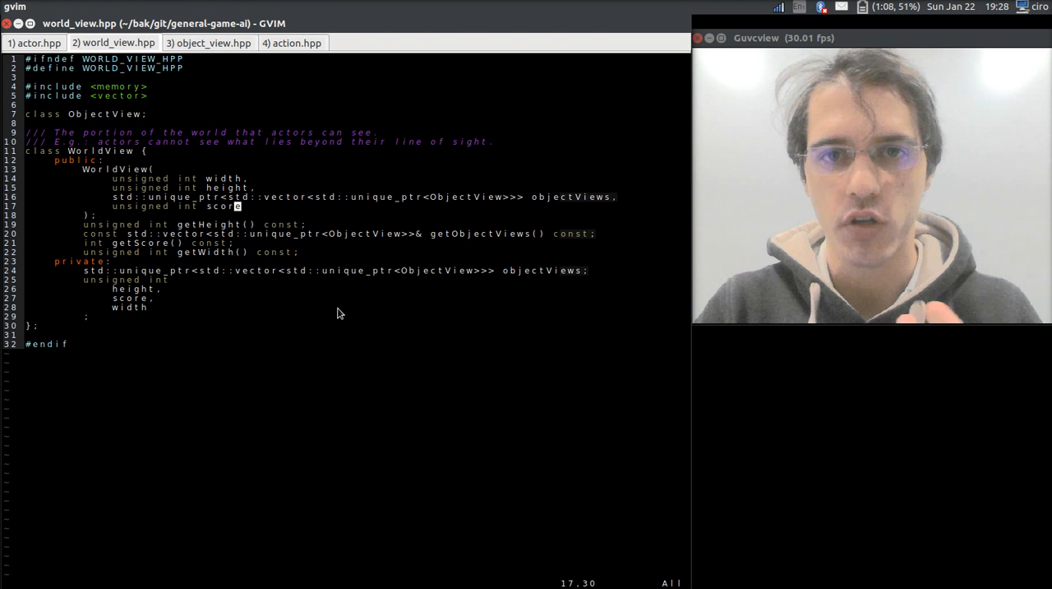
{"action": "mouse_move", "coordinate": [458, 228]}
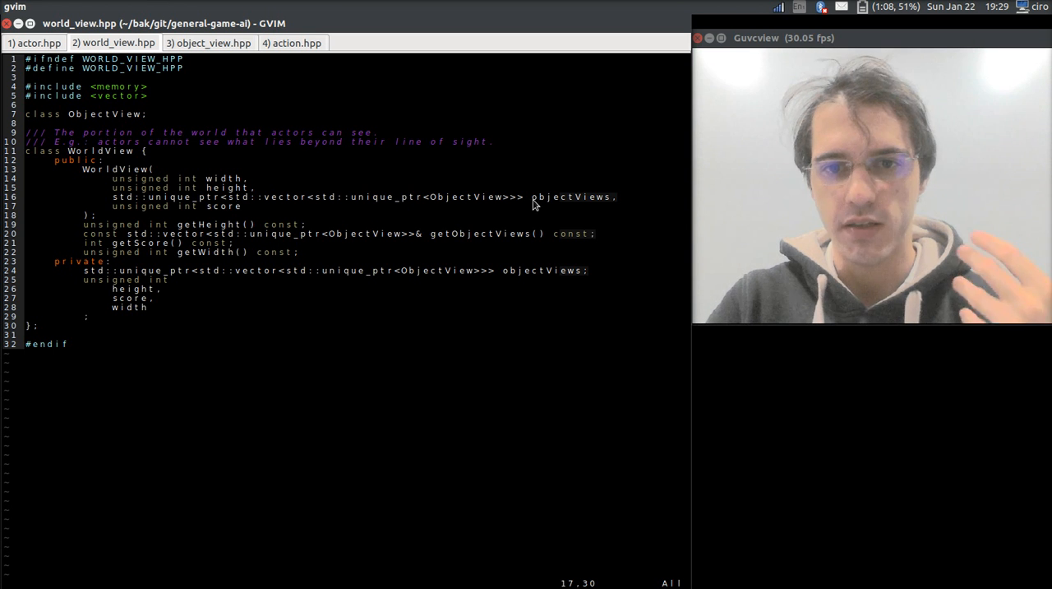
Display object_view.hpp, showing the ObjectView class with x, y and object type
{"action": "left_click", "coordinate": [208, 42]}
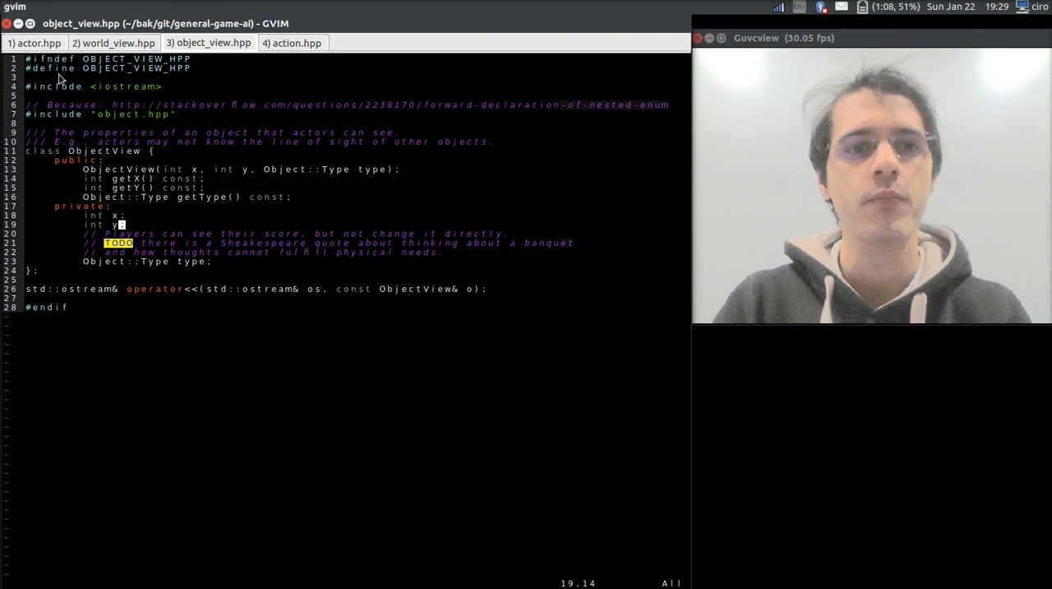
Revisit world_view.hpp, then show action.hpp with the Action class movement enums
{"action": "left_click", "coordinate": [112, 43]}
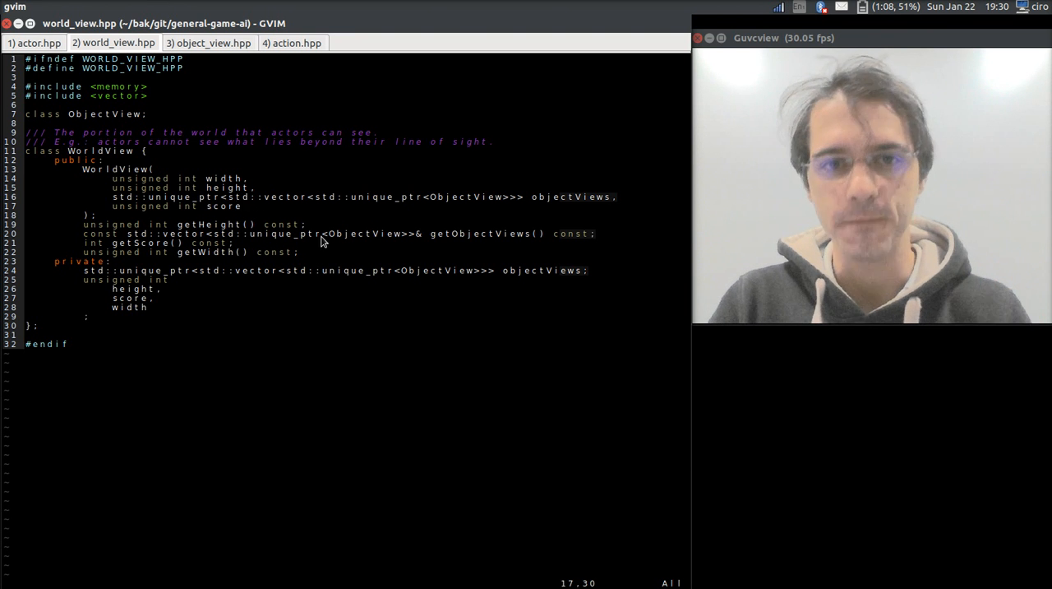
{"action": "left_click", "coordinate": [292, 42]}
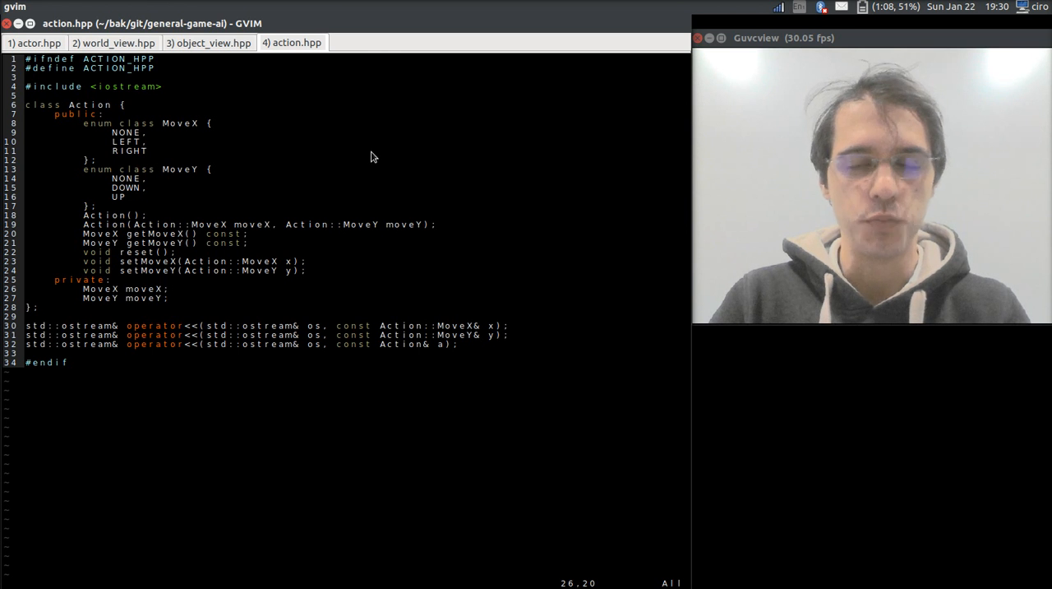